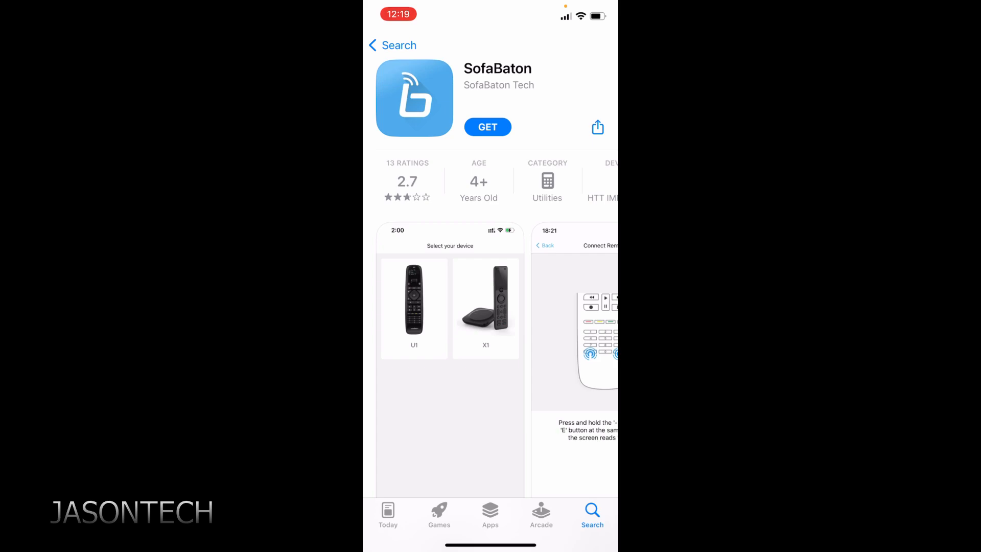
Install SofaBaton from its App Store page and launch it to the login screen.
{"action": "left_click", "coordinate": [488, 127]}
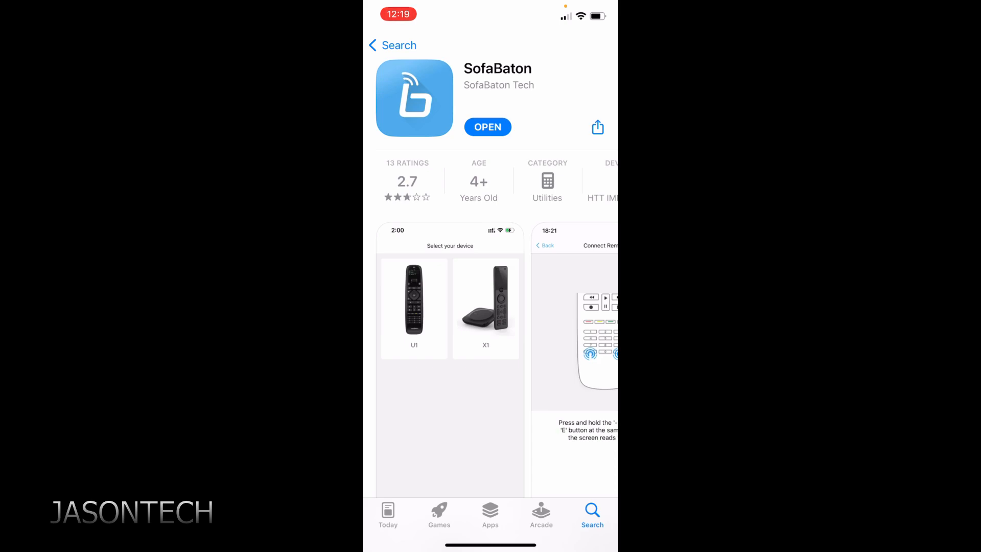
{"action": "left_click", "coordinate": [488, 126]}
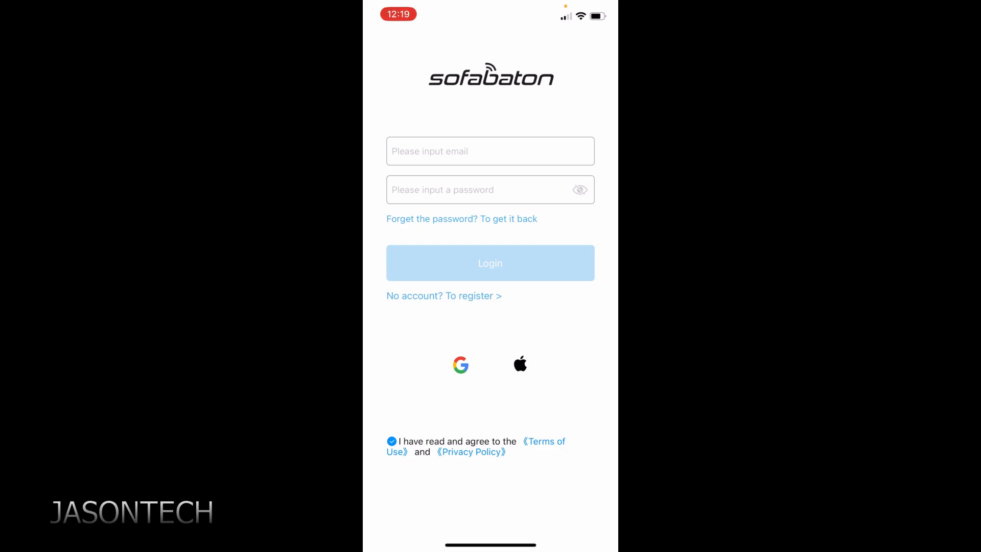
Sign in, choose the U1&U2 model as already purchased, and connect to the found remote.
{"action": "left_click", "coordinate": [444, 295]}
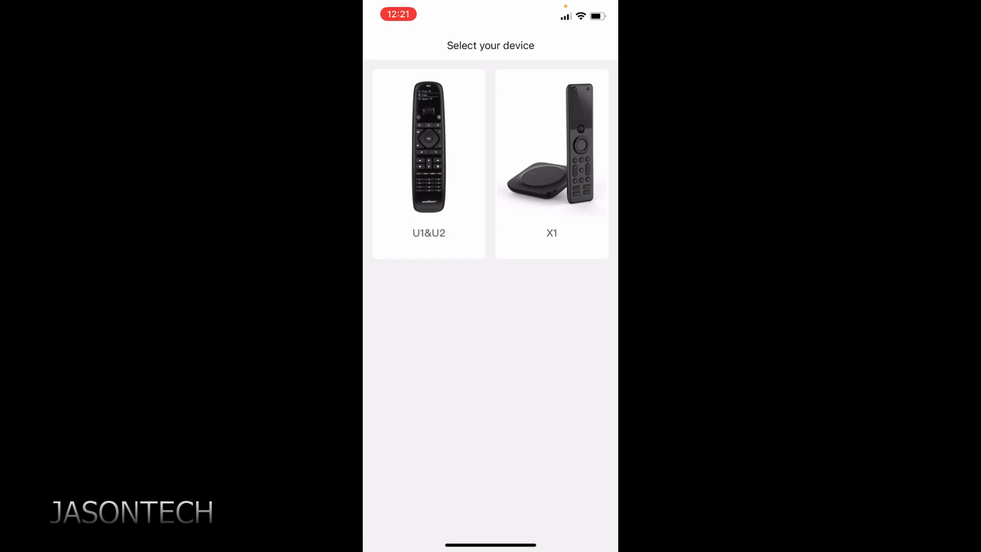
{"action": "left_click", "coordinate": [428, 164]}
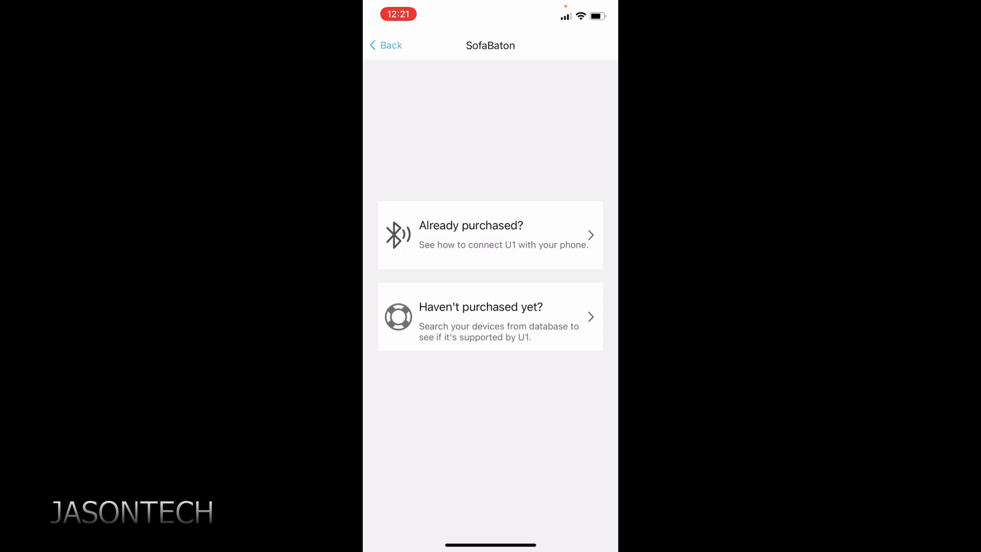
{"action": "left_click", "coordinate": [489, 235]}
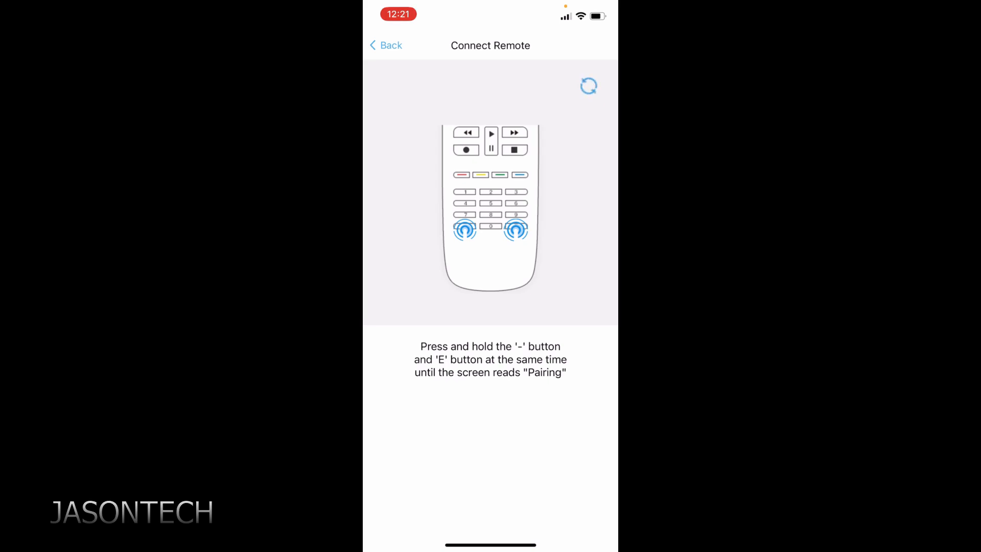
{"action": "left_click", "coordinate": [588, 86]}
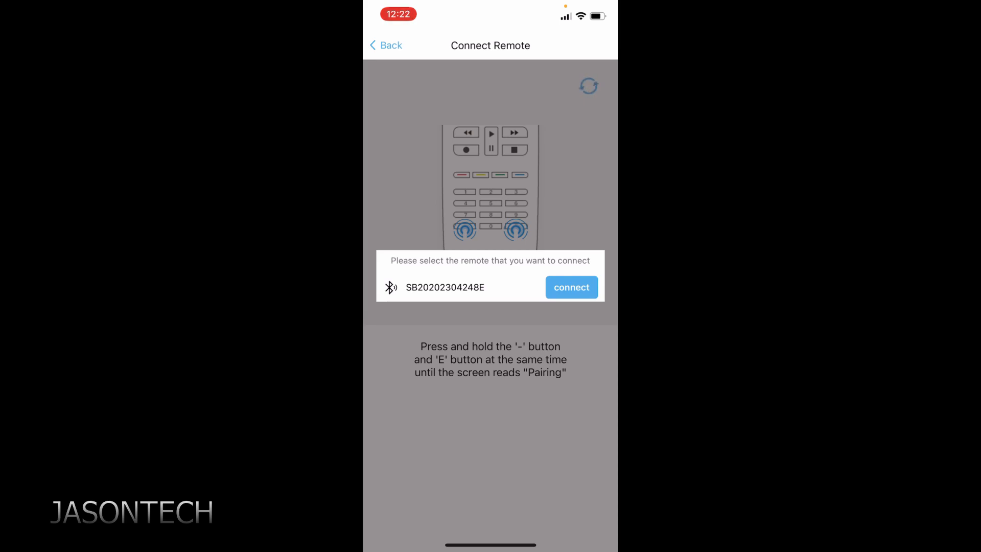
{"action": "left_click", "coordinate": [570, 288]}
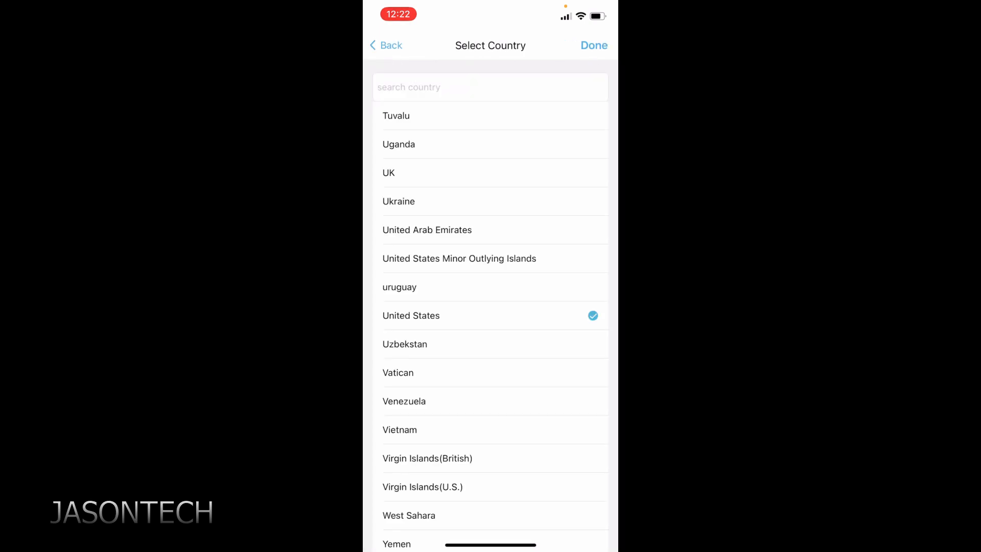
Confirm United States as the country on the Select Country screen.
{"action": "scroll", "scroll_direction": "down", "scroll_amount": 3}
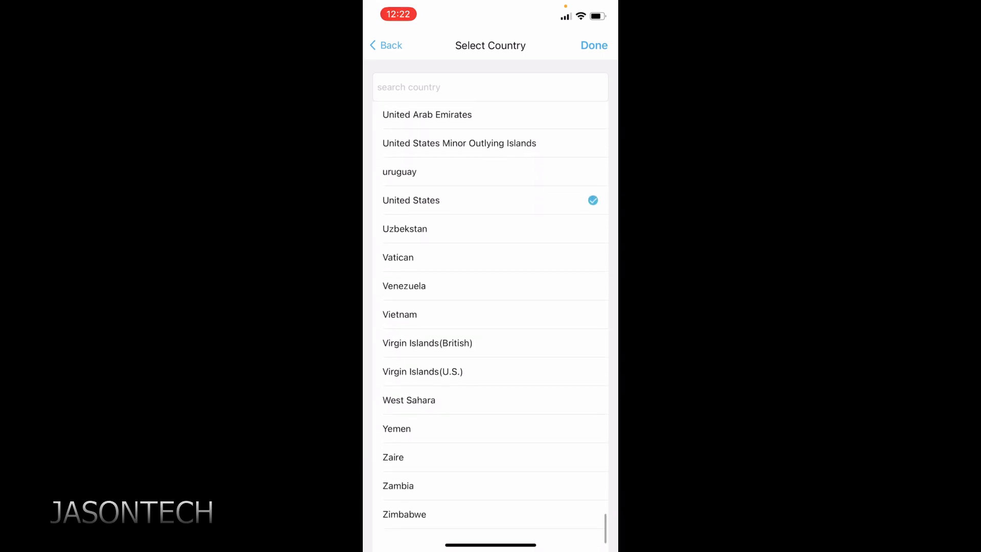
{"action": "left_click", "coordinate": [593, 45]}
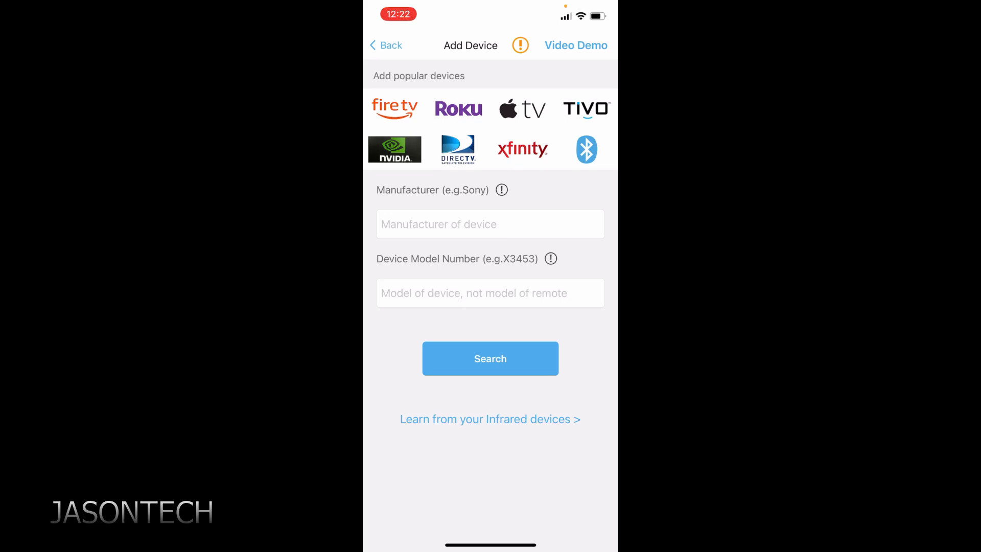
Search the device database for a Samsung TV with model number Q80.
{"action": "type", "text": "Sa"}
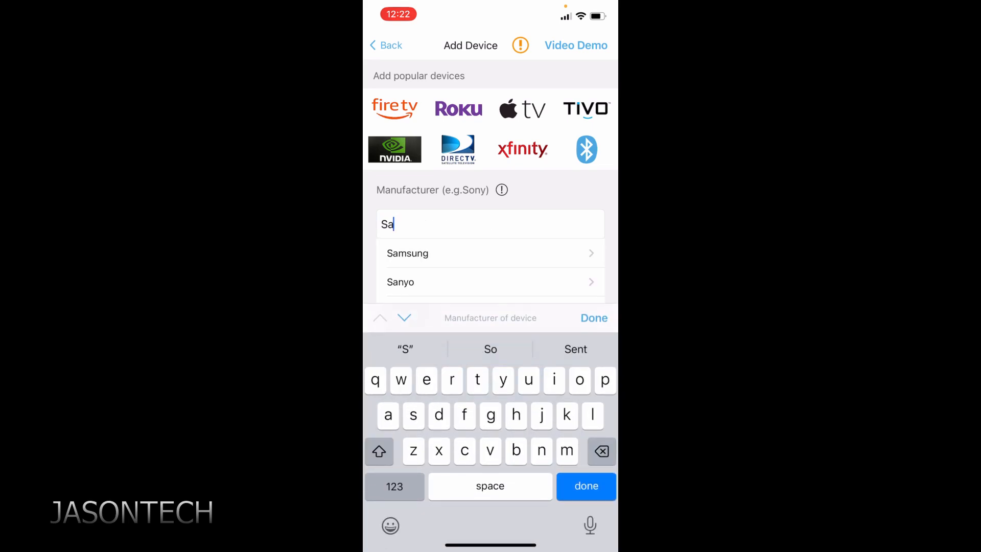
{"action": "left_click", "coordinate": [408, 252]}
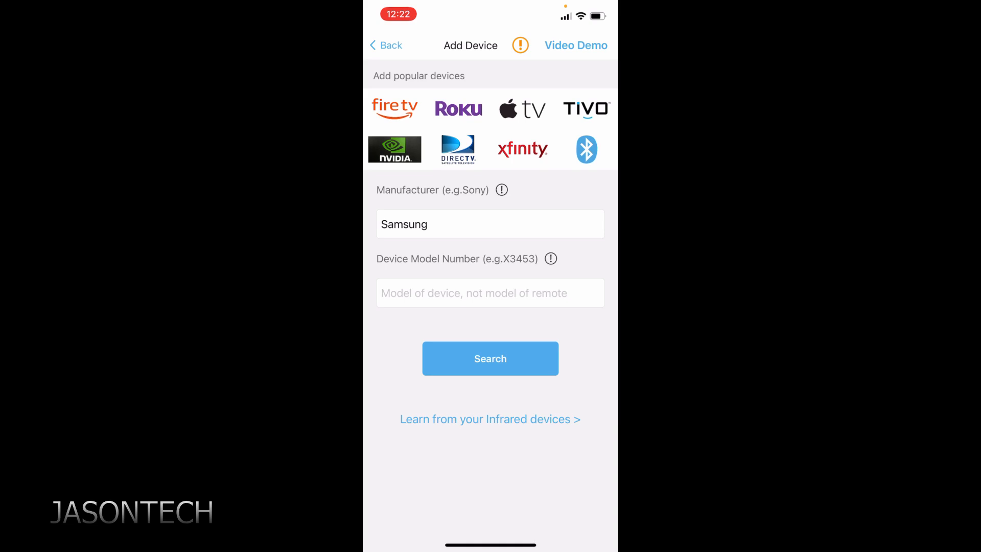
{"action": "left_click", "coordinate": [489, 293]}
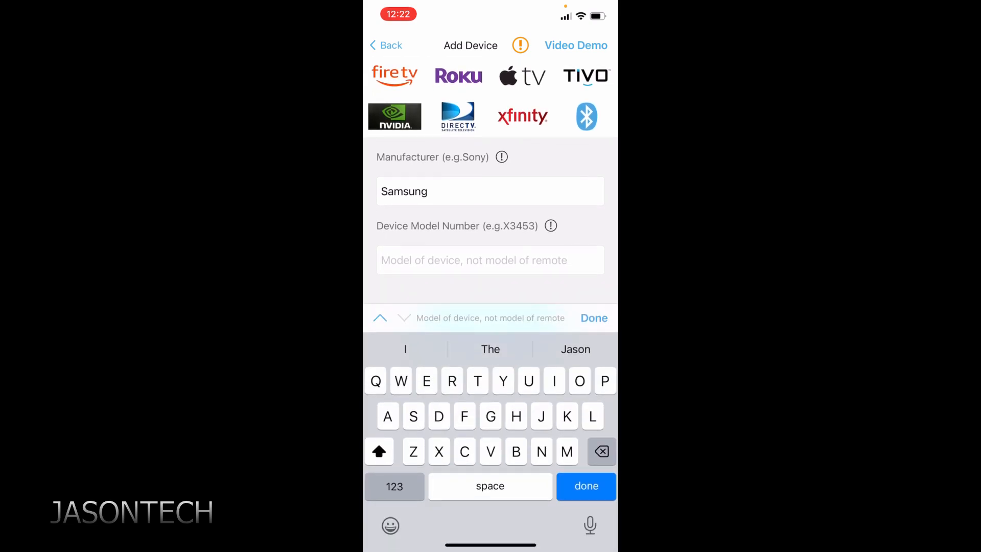
{"action": "type", "text": "Q"}
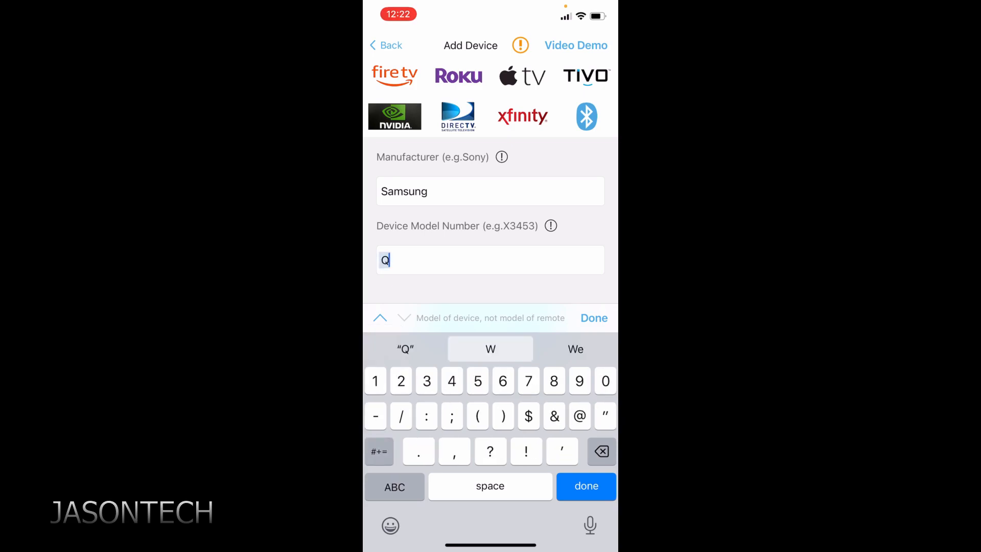
{"action": "type", "text": "80"}
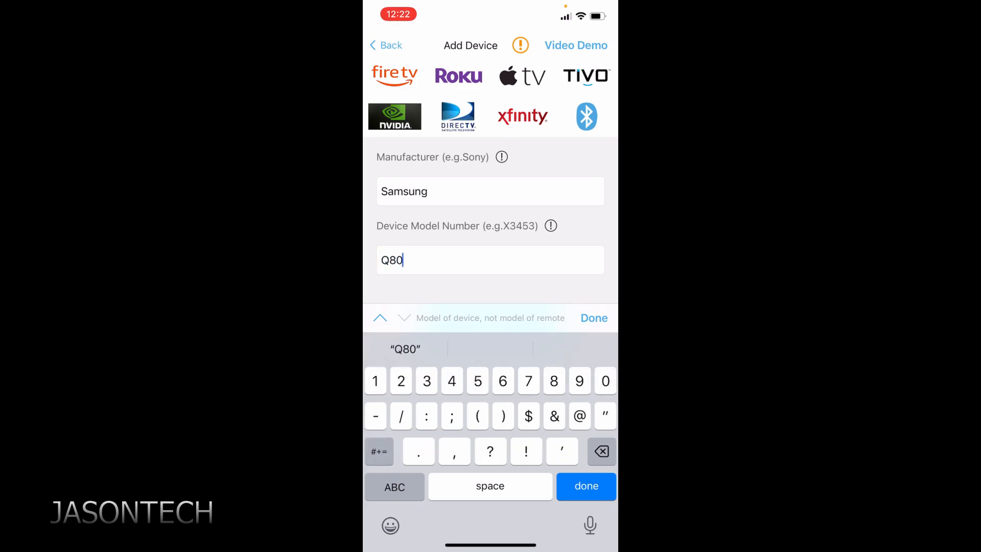
{"action": "left_click", "coordinate": [585, 486]}
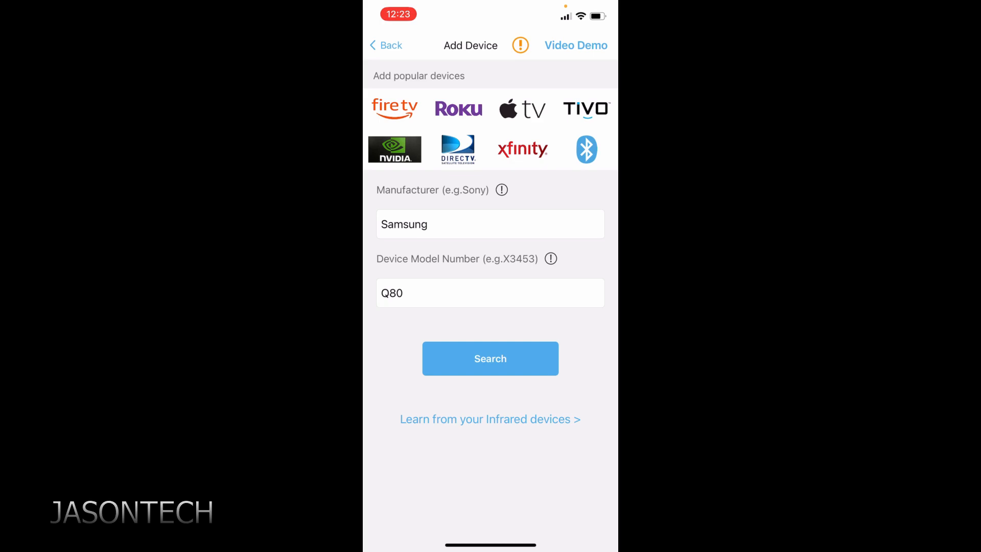
{"action": "left_click", "coordinate": [489, 358]}
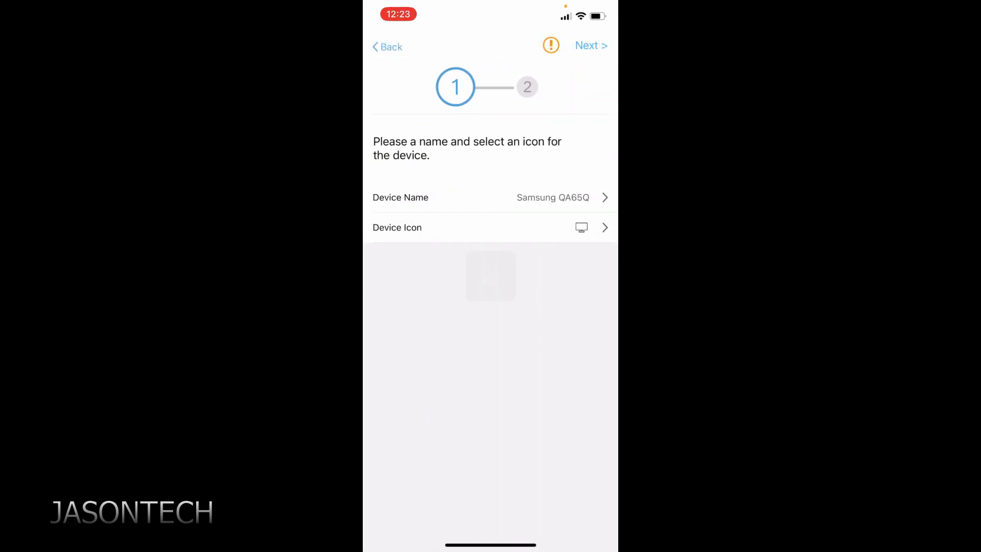
Accept the Samsung QA65Q name and TV icon and finish with the default remote layout.
{"action": "left_click", "coordinate": [589, 45]}
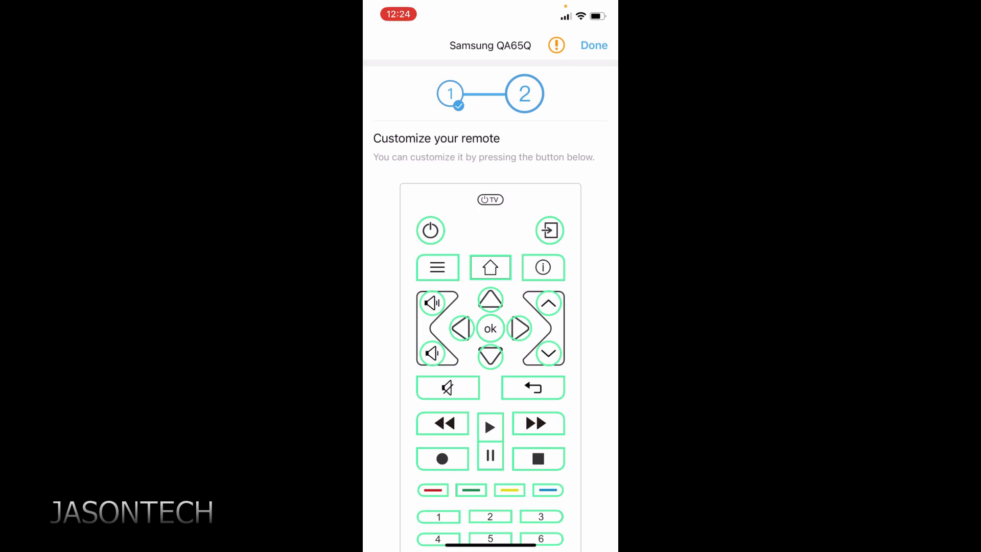
{"action": "left_click", "coordinate": [593, 45]}
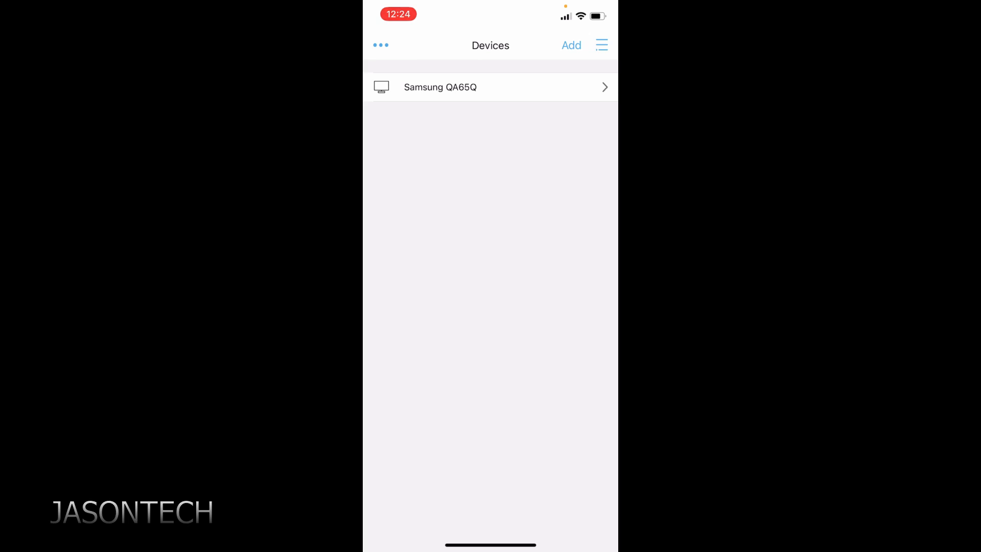
View the Samsung QA65Q device settings and its remote keys from the device list.
{"action": "left_click", "coordinate": [491, 87]}
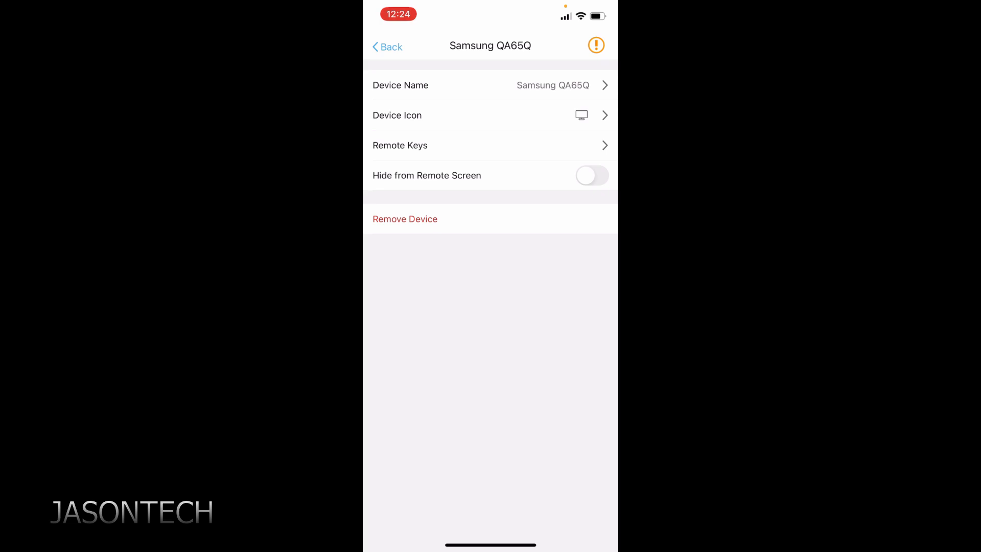
{"action": "left_click", "coordinate": [387, 46]}
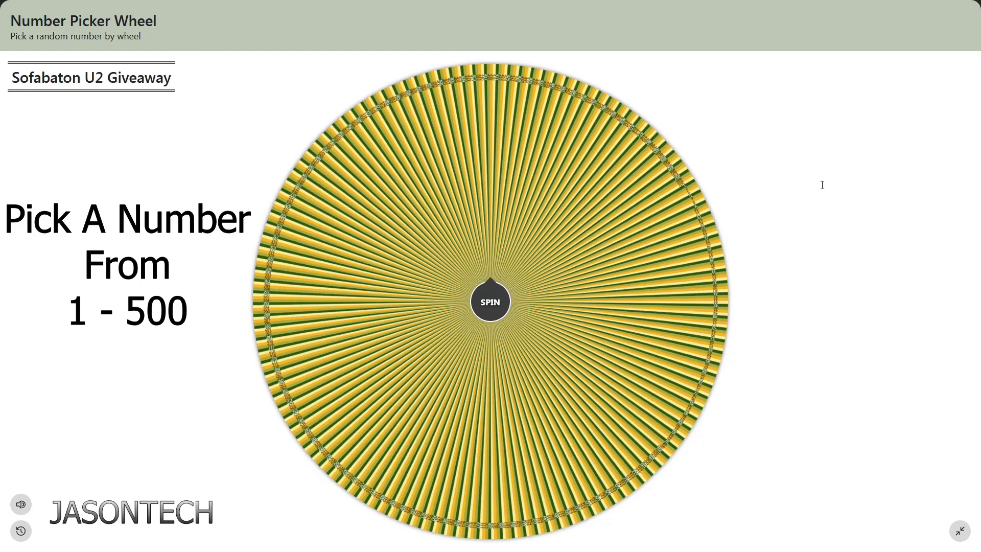
Spin the giveaway wheel to draw a random winning number between 1 and 500.
{"action": "left_click", "coordinate": [489, 301]}
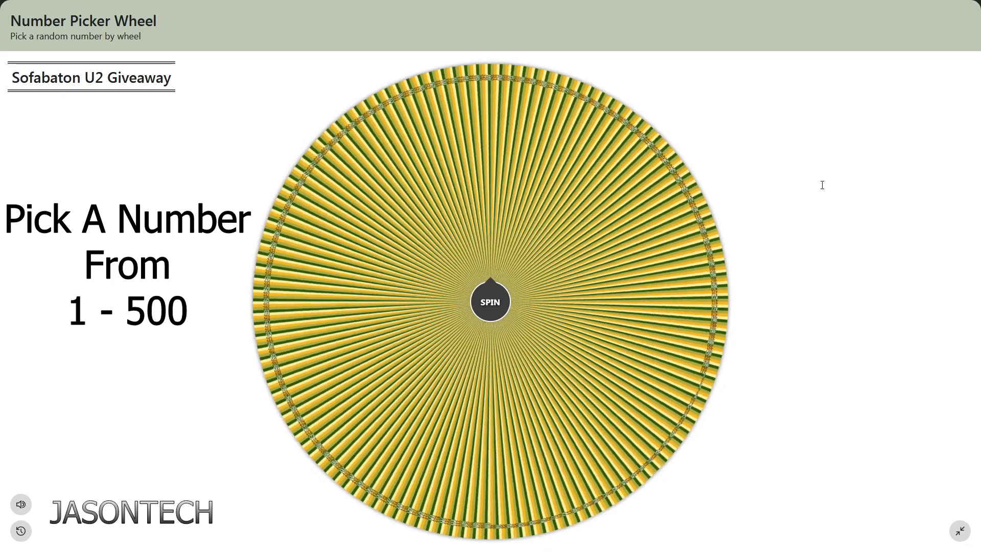
{"action": "left_click", "coordinate": [490, 301]}
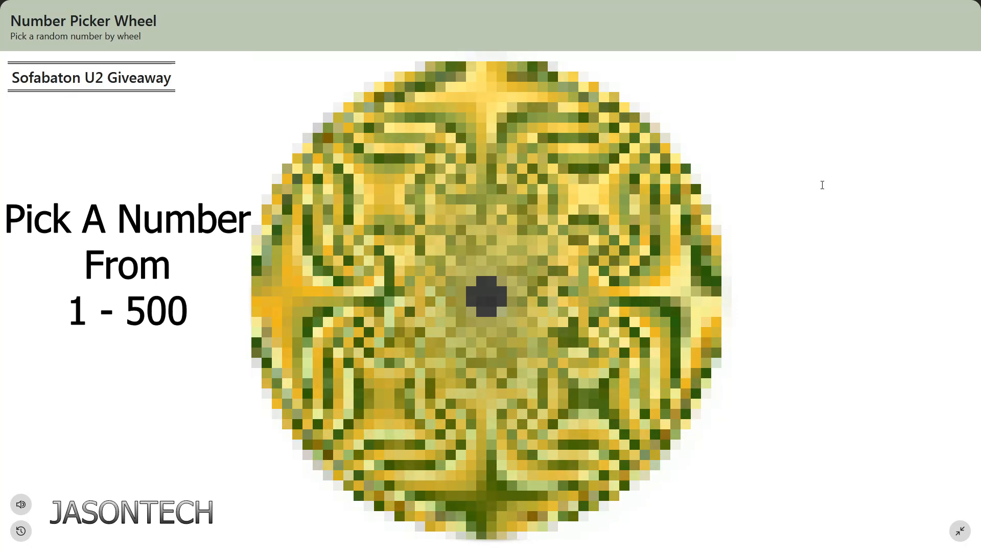